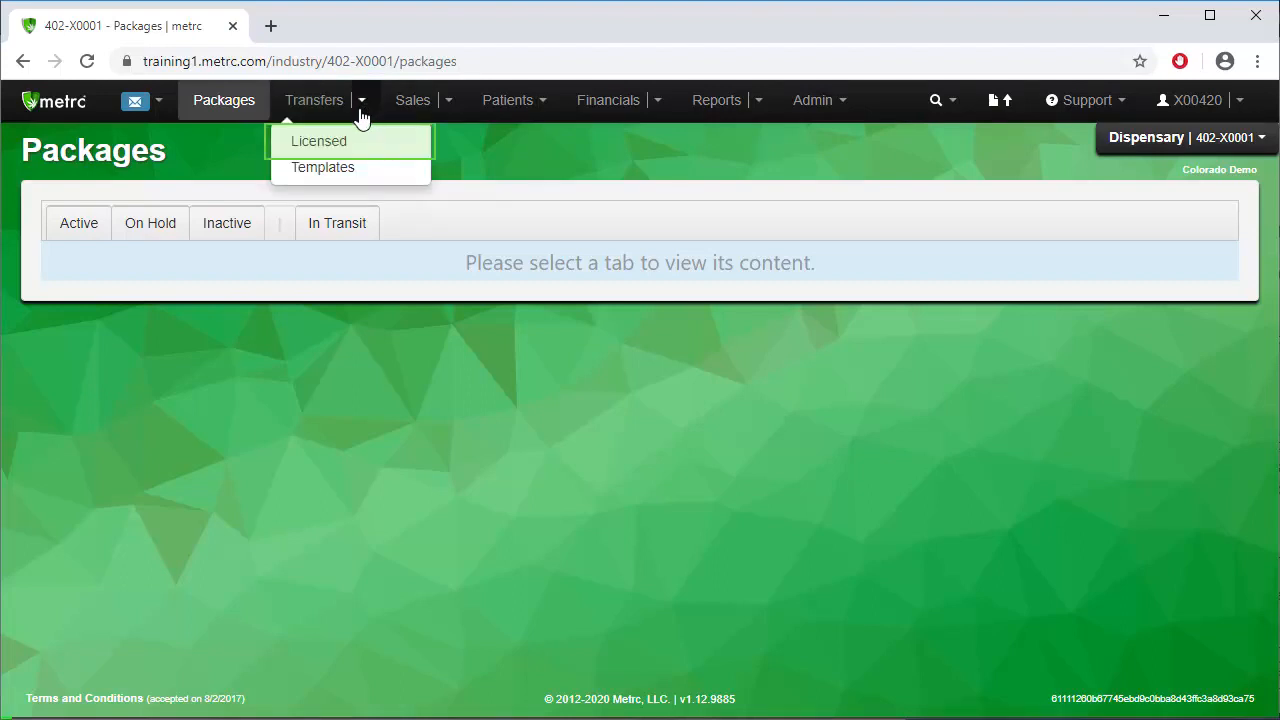
pyautogui.click(318, 140)
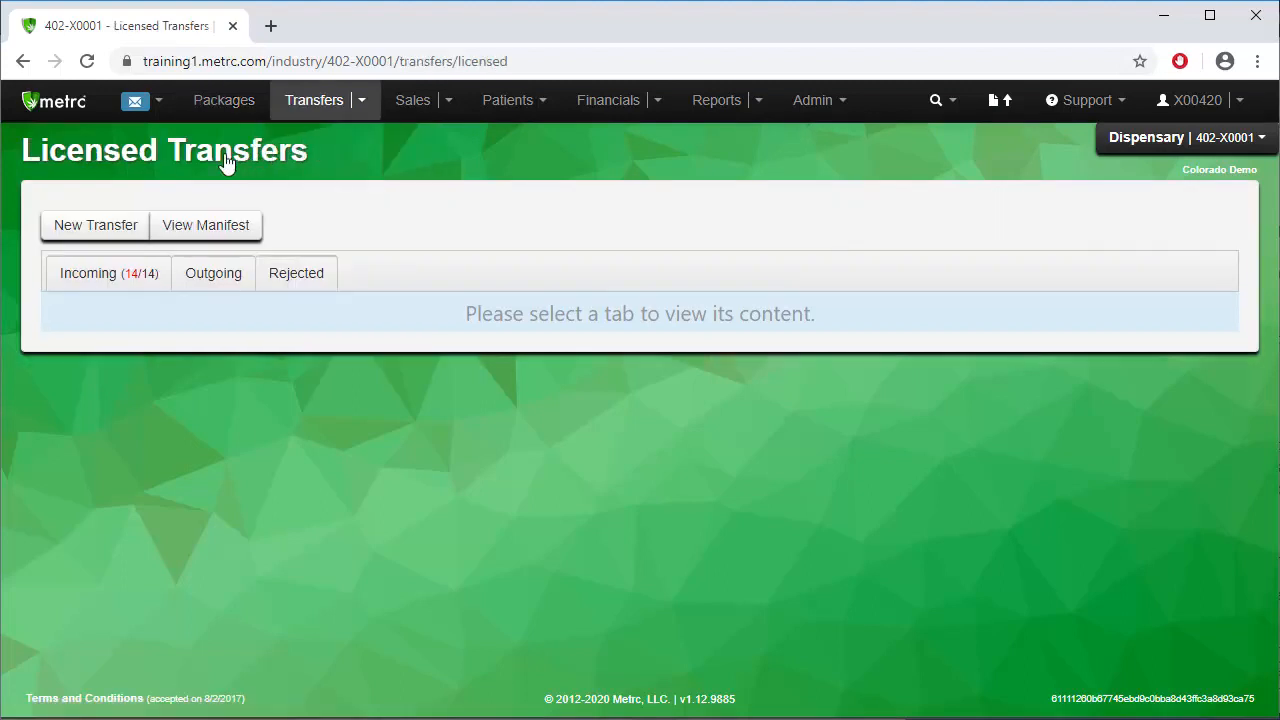
pyautogui.click(108, 272)
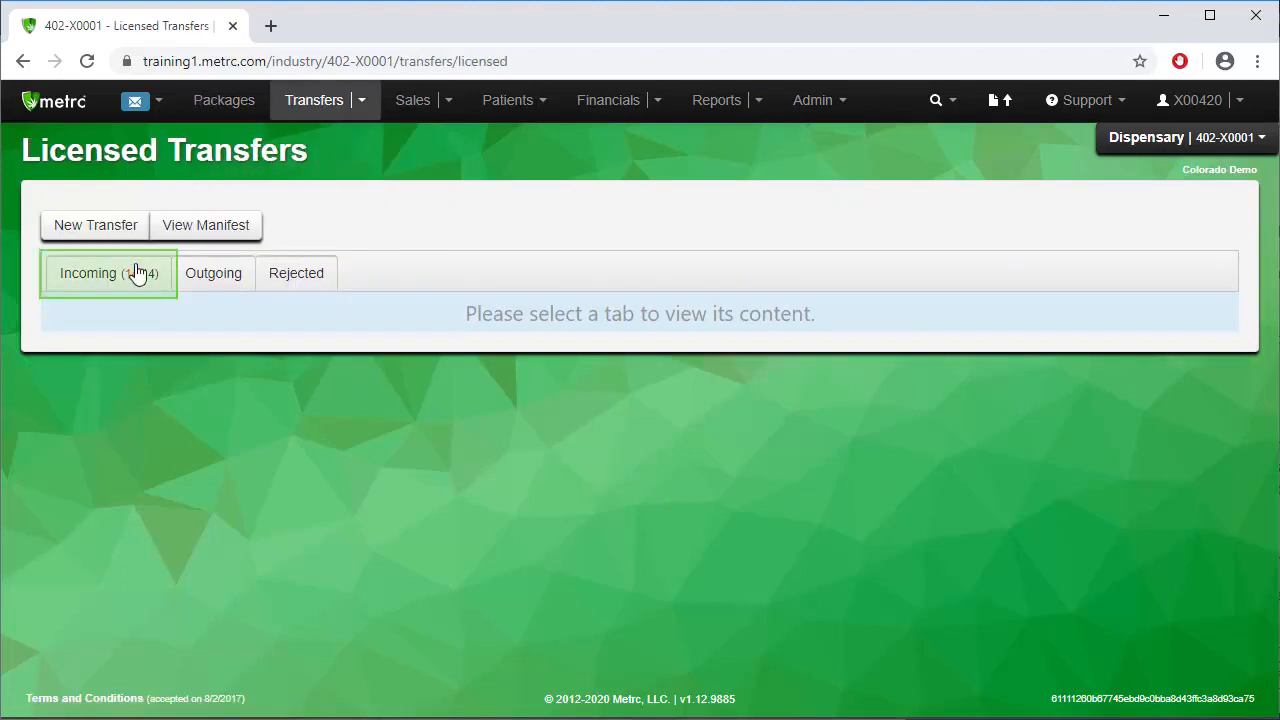
pyautogui.click(108, 272)
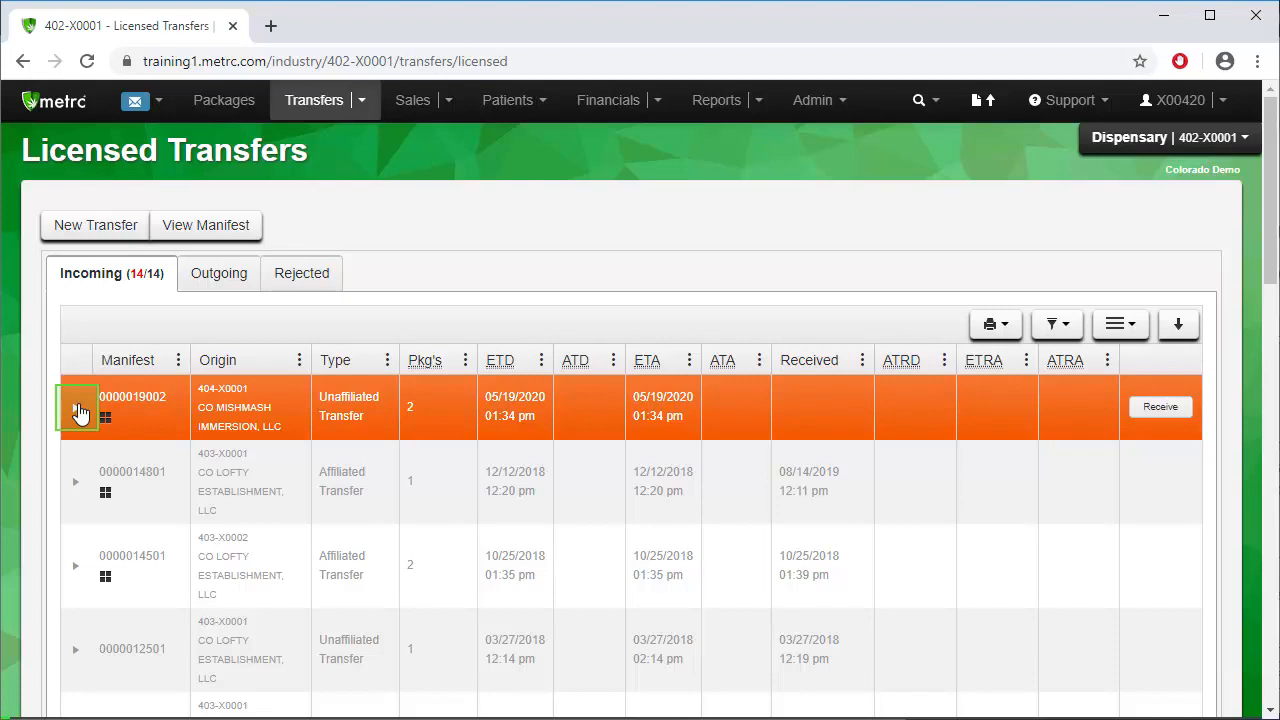
pyautogui.click(78, 412)
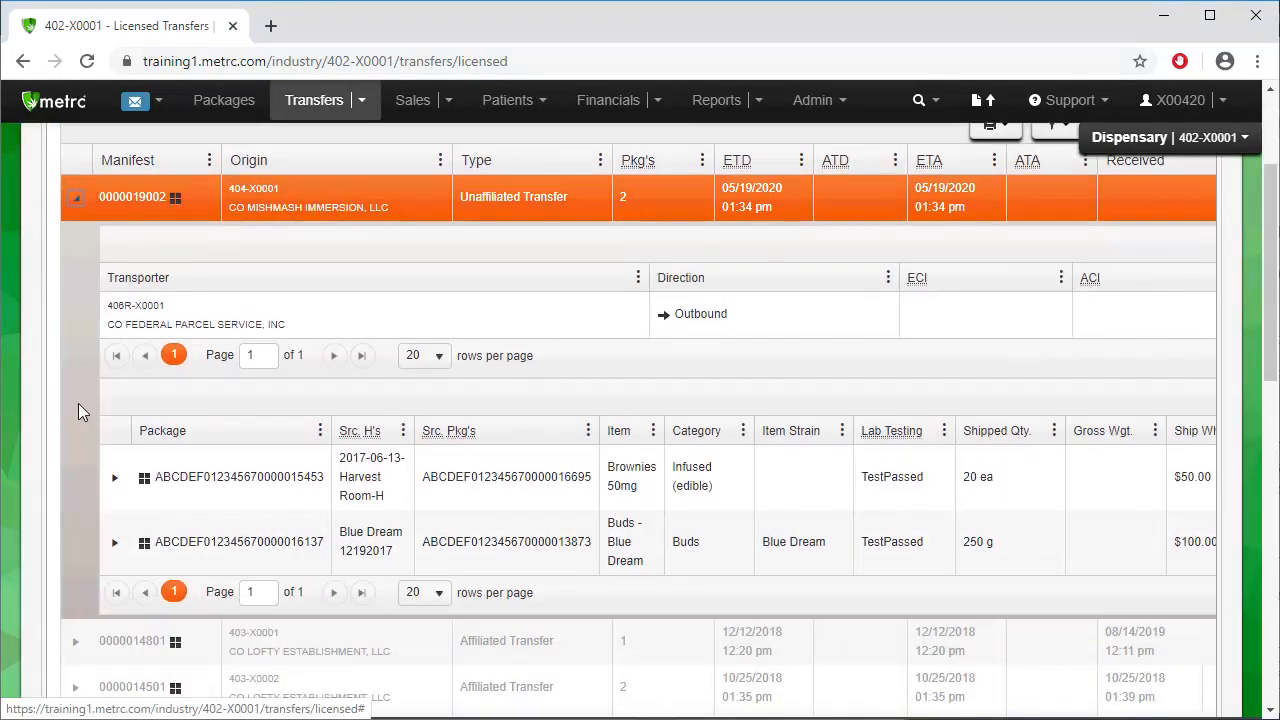
pyautogui.scroll(-3)
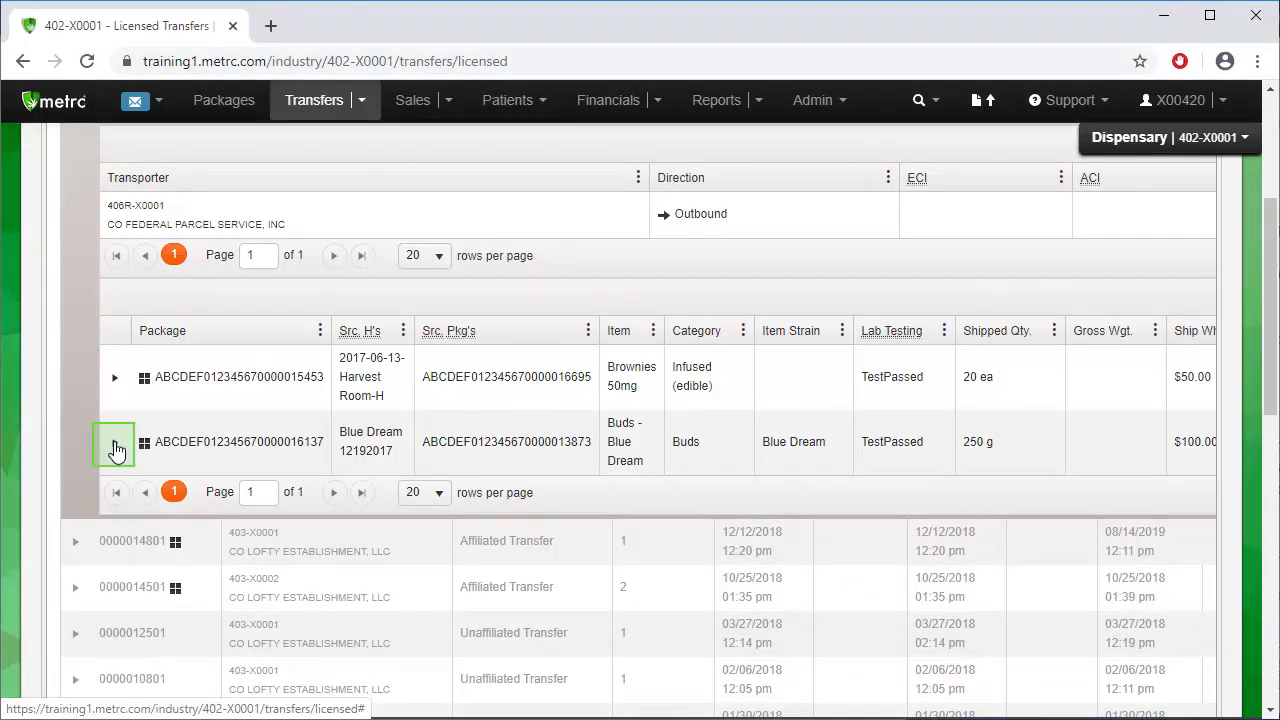
pyautogui.click(116, 442)
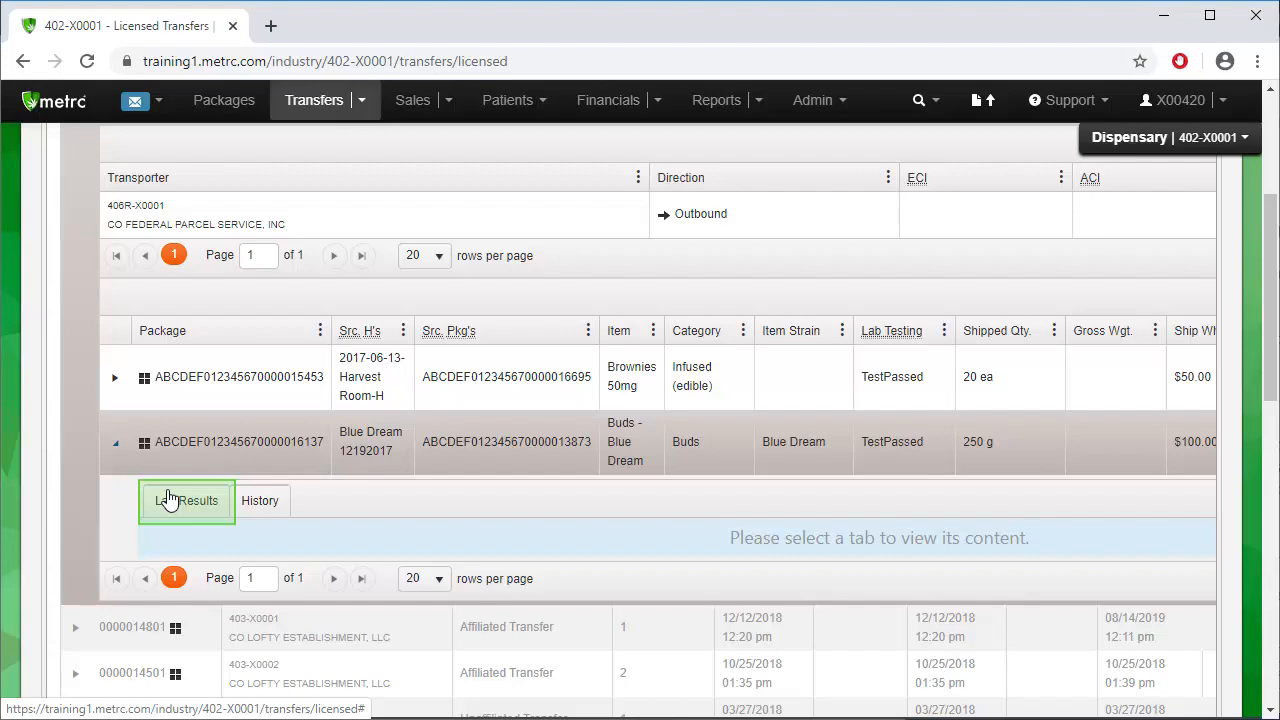
# Step: Review the Blue Dream buds package's passed lab results, then its package history
pyautogui.click(186, 500)
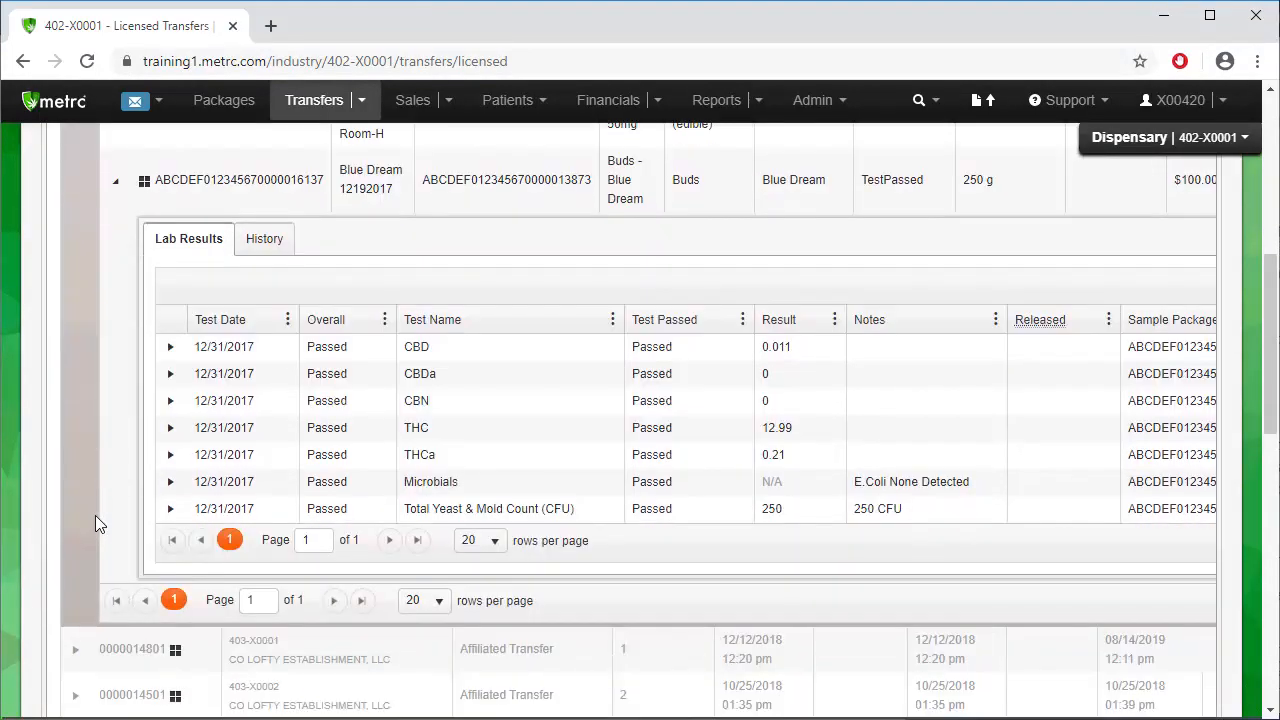
pyautogui.scroll(3)
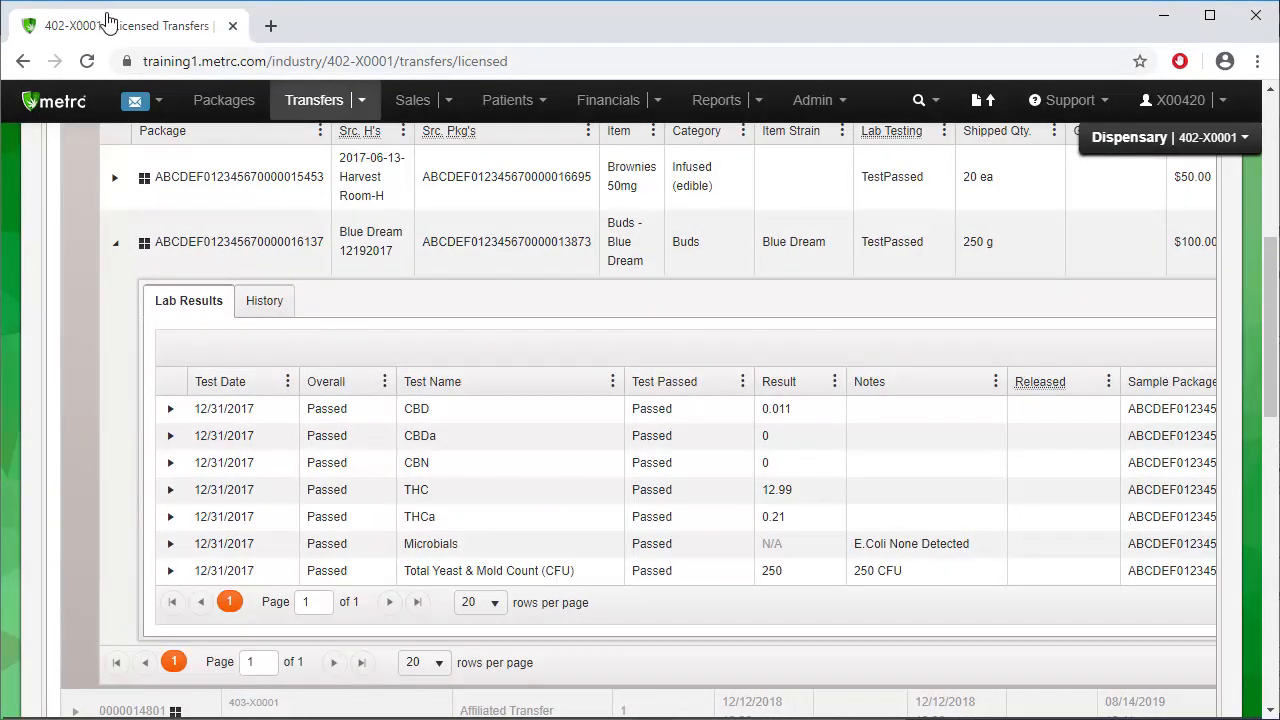
pyautogui.moveTo(224, 100)
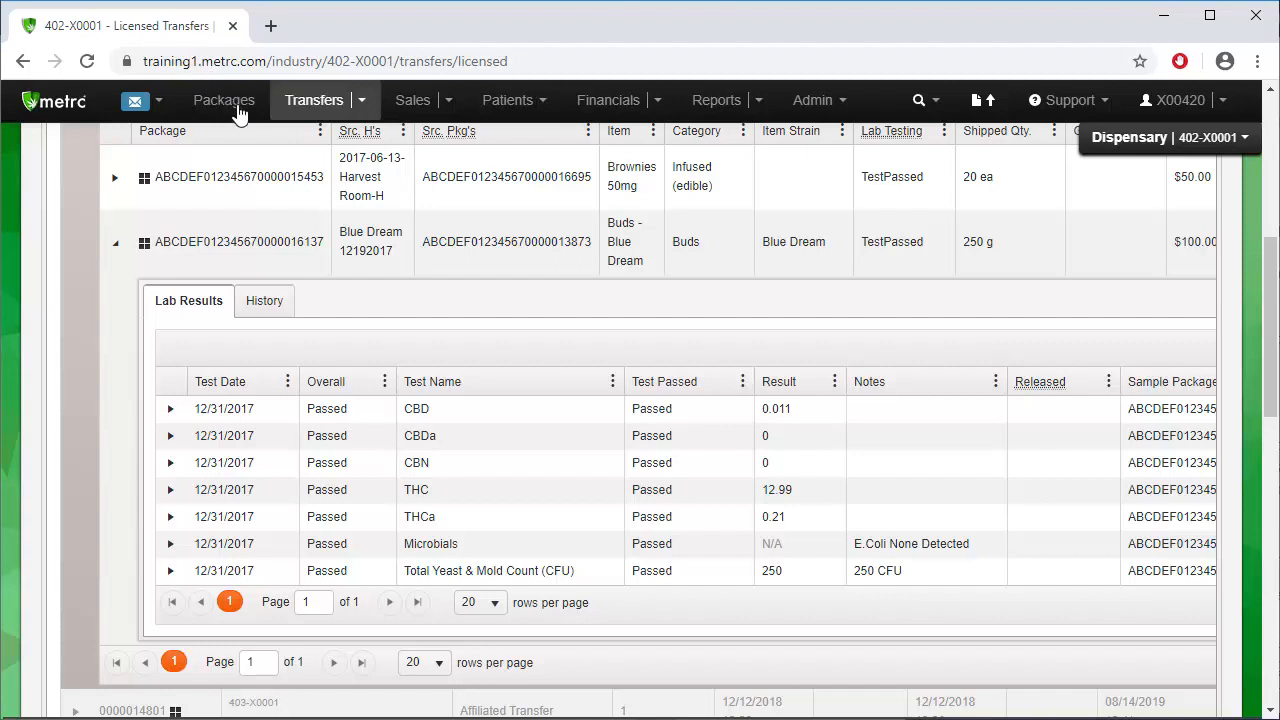
pyautogui.moveTo(288, 296)
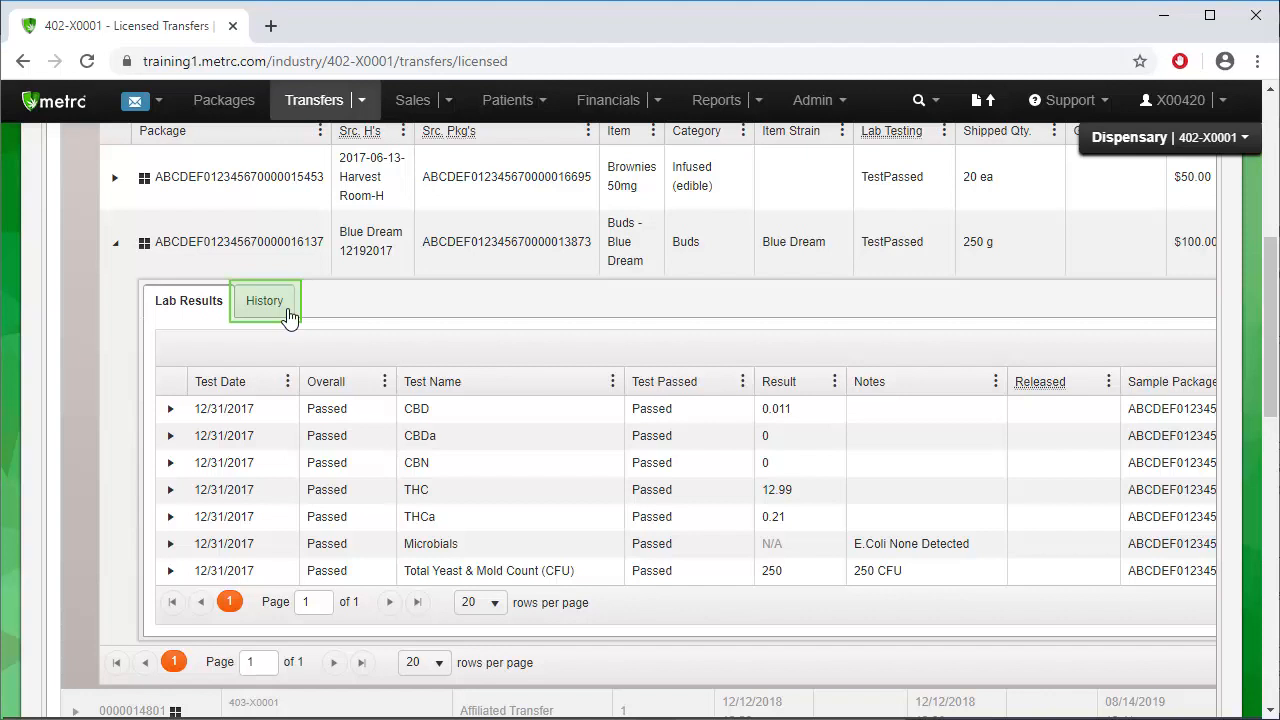
pyautogui.click(264, 300)
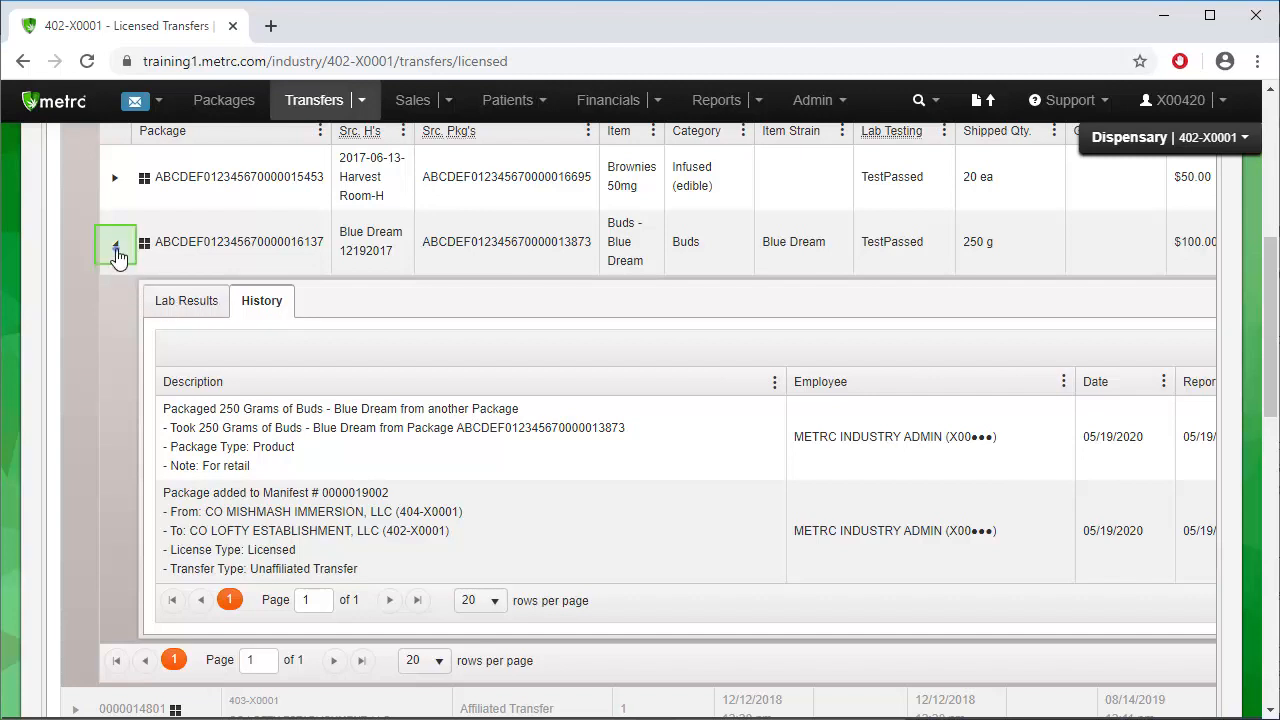
pyautogui.click(114, 248)
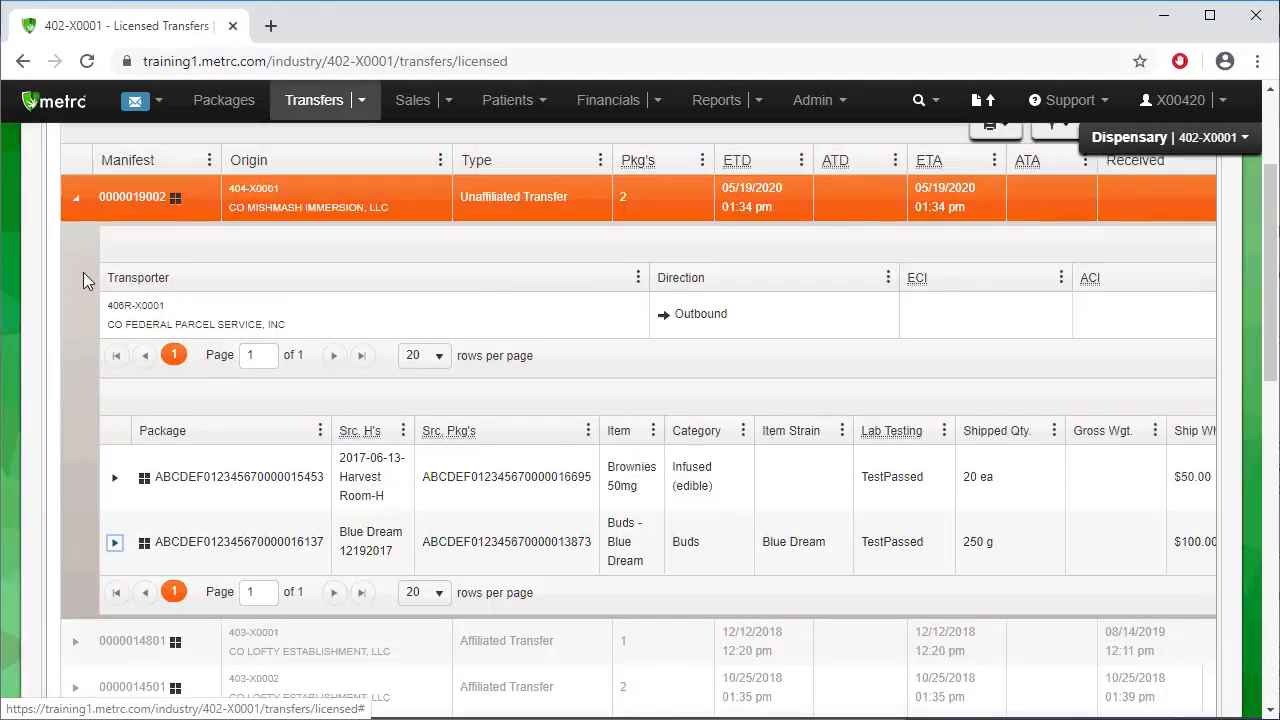
pyautogui.scroll(3)
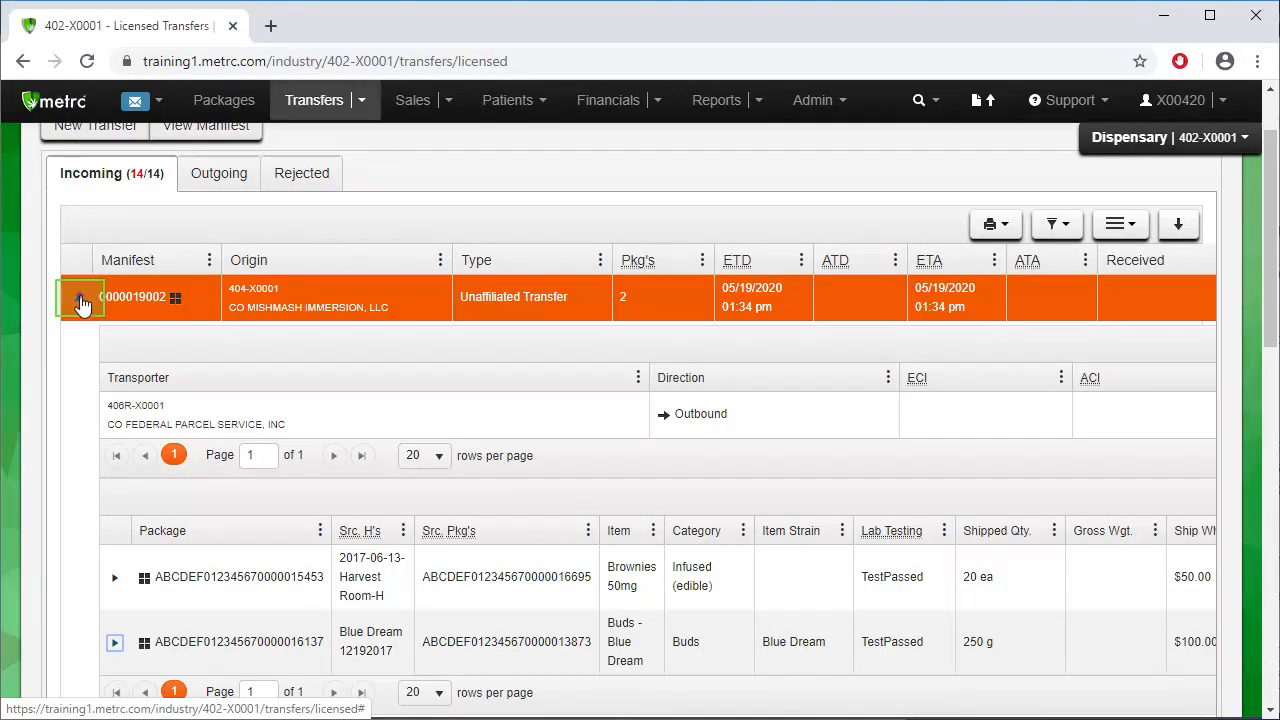
pyautogui.click(80, 296)
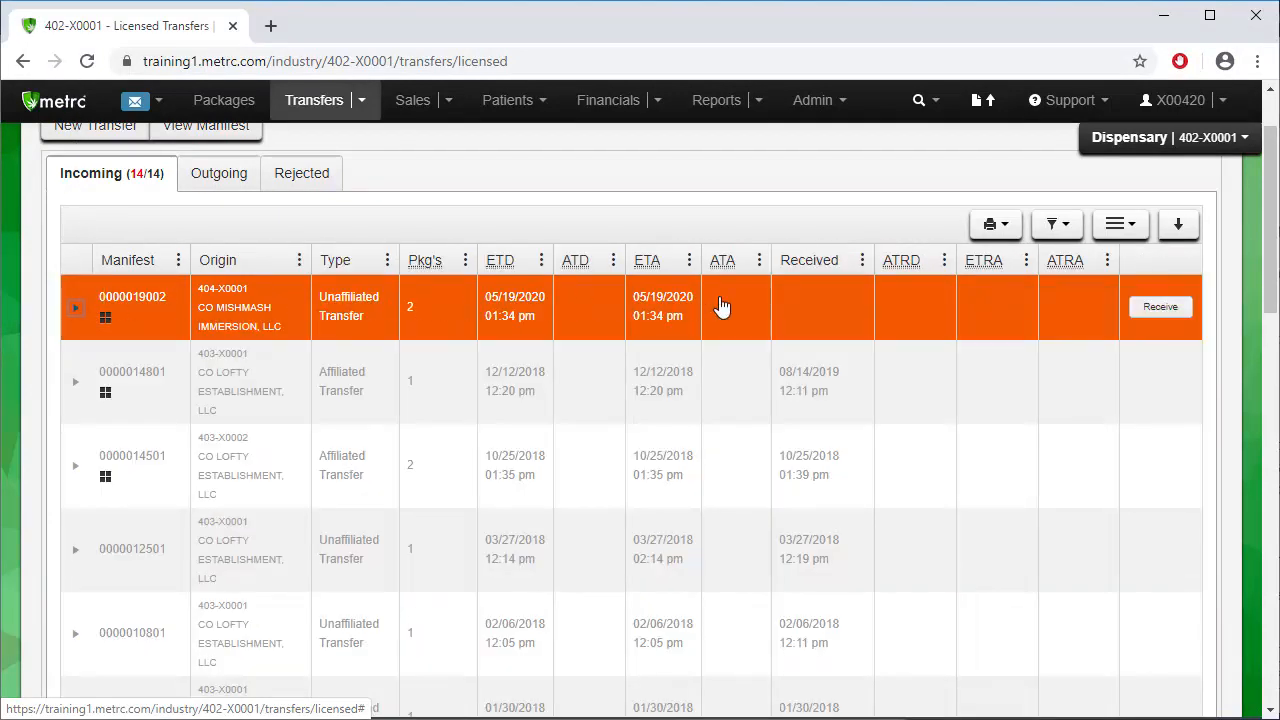
pyautogui.moveTo(1160, 308)
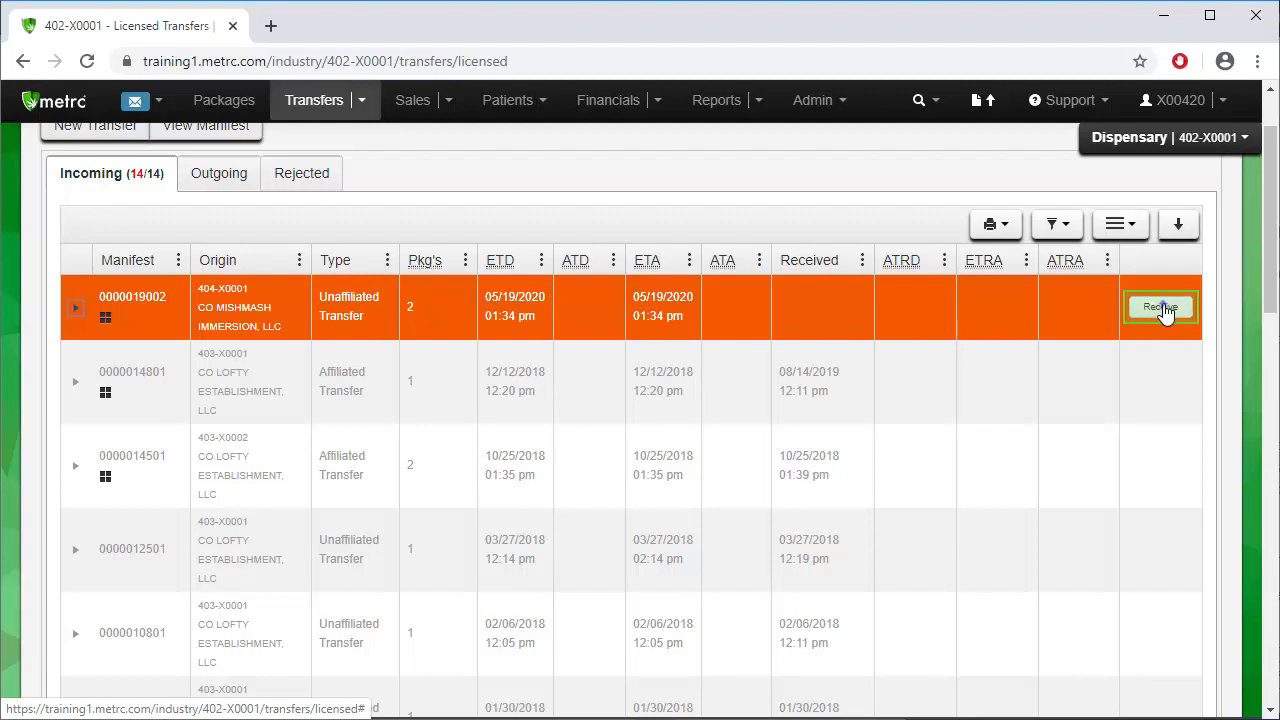
pyautogui.click(1160, 308)
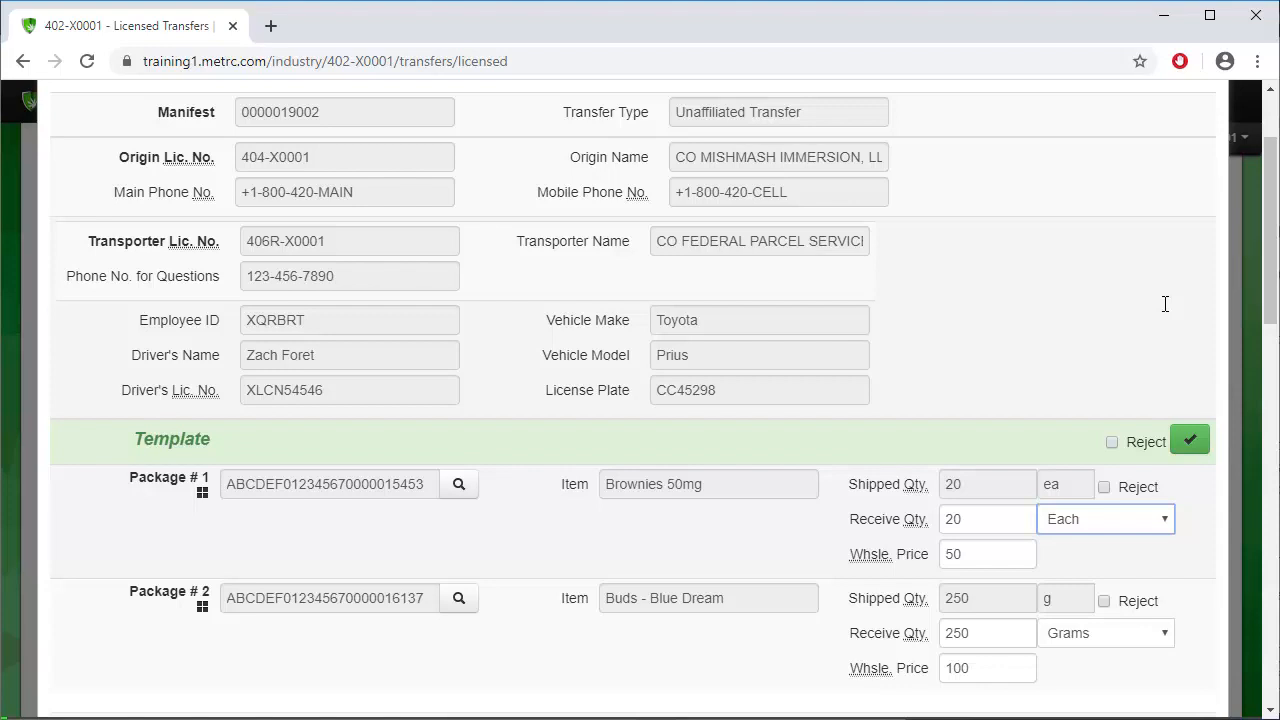
pyautogui.click(988, 632)
pyautogui.write('22')
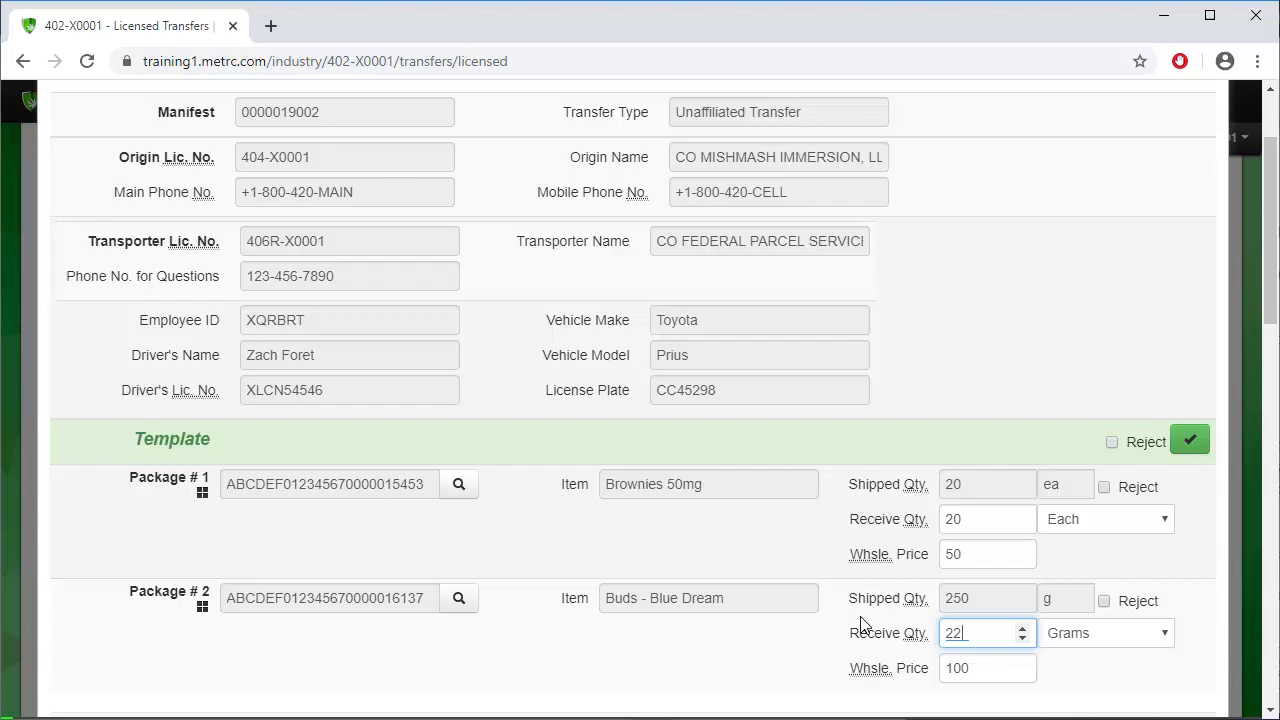
pyautogui.write('7')
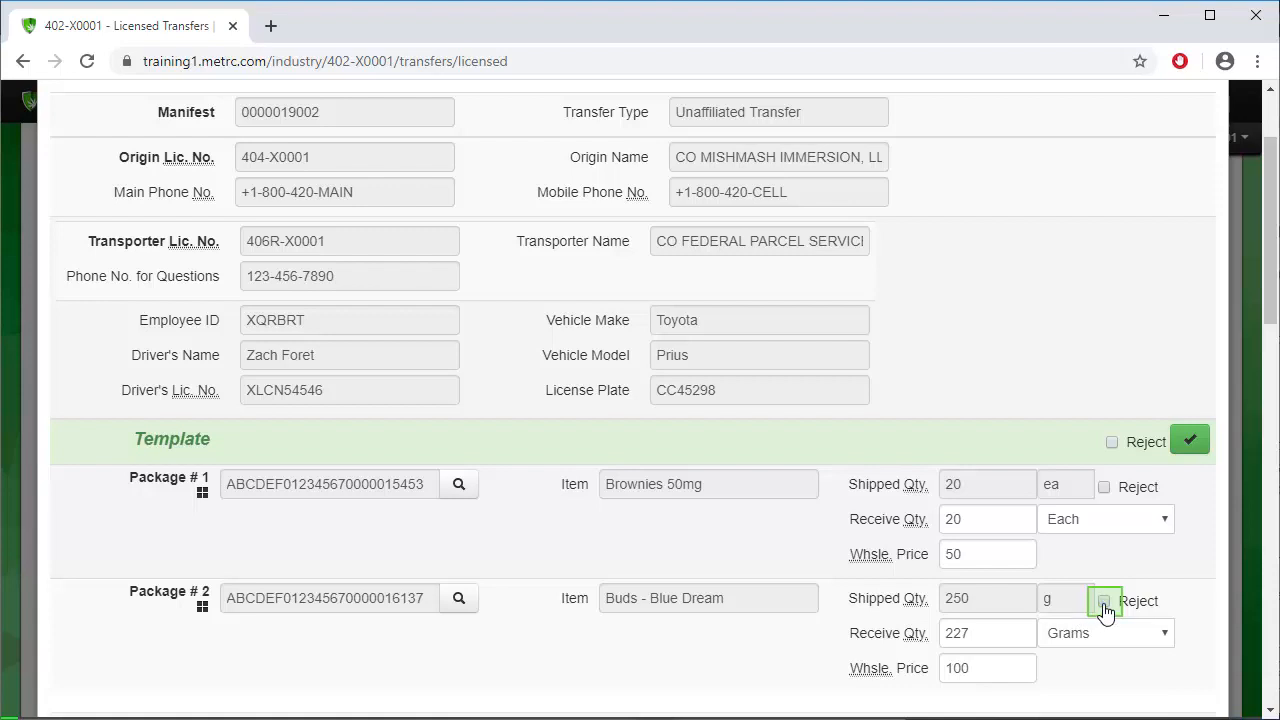
# Step: Reject Package #2 for Incorrect Quantity with the note '227 grams not 250 grams'
pyautogui.click(1104, 600)
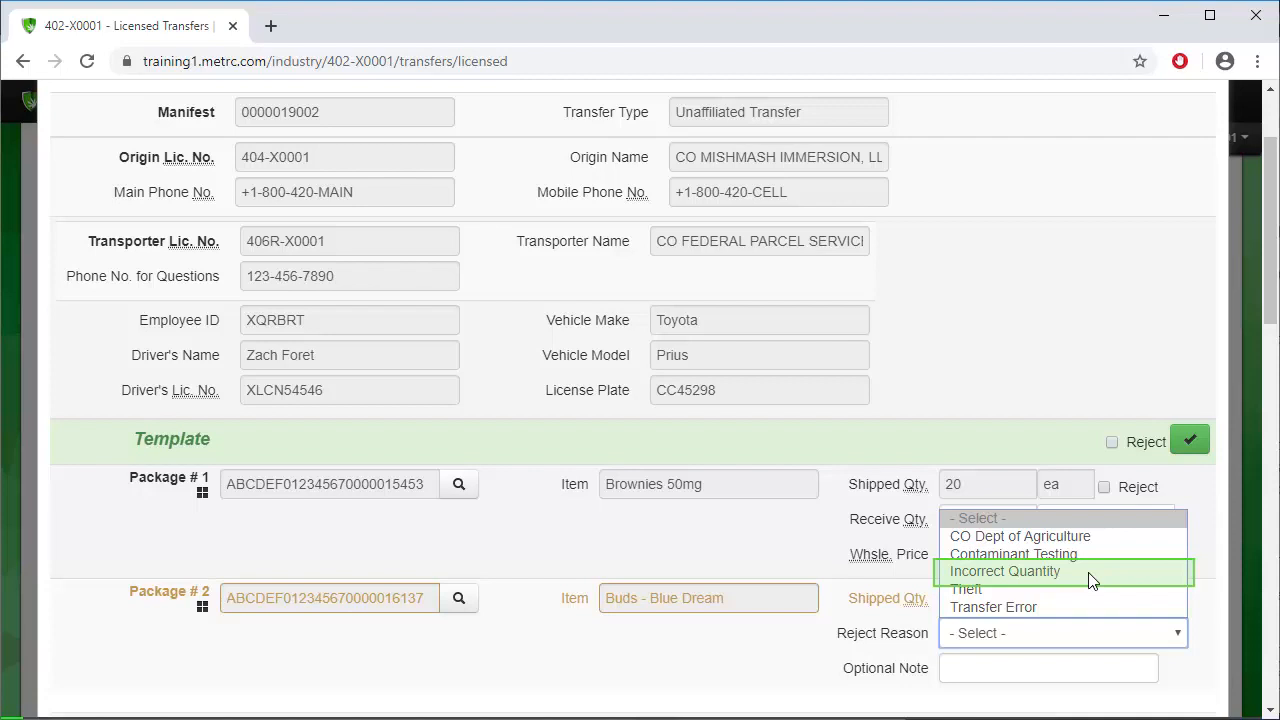
pyautogui.click(1004, 572)
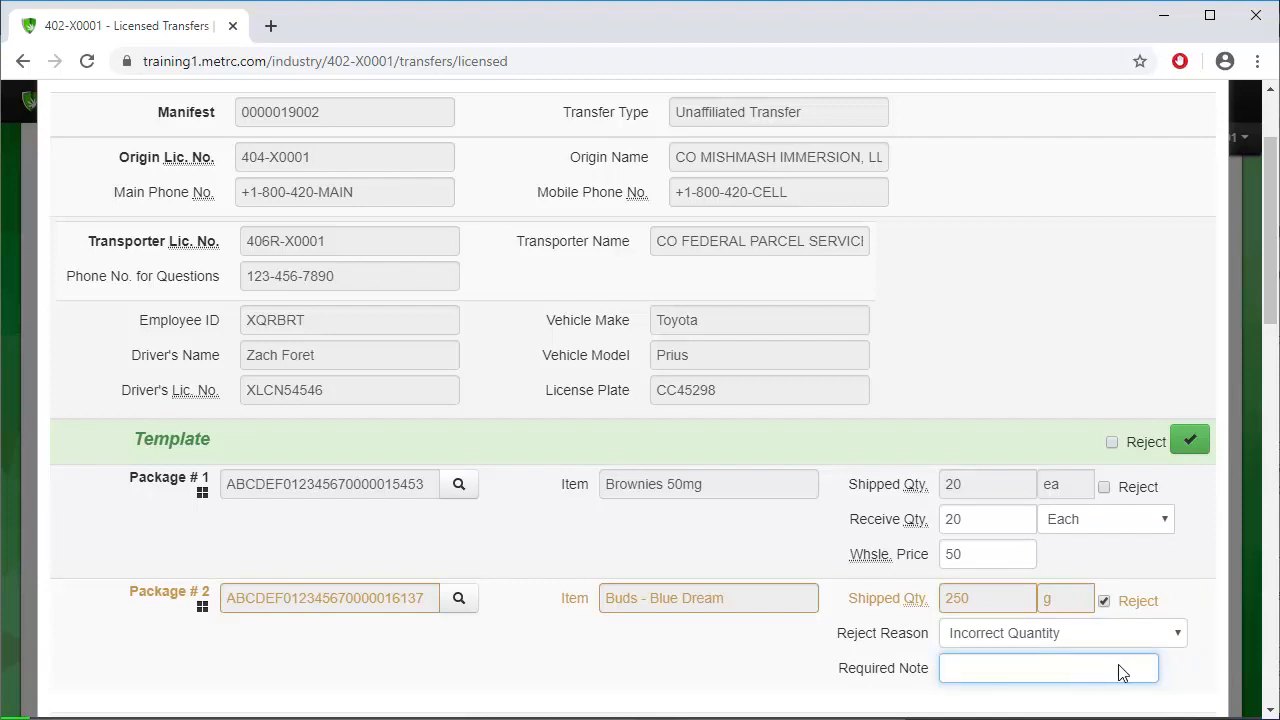
pyautogui.moveTo(1140, 676)
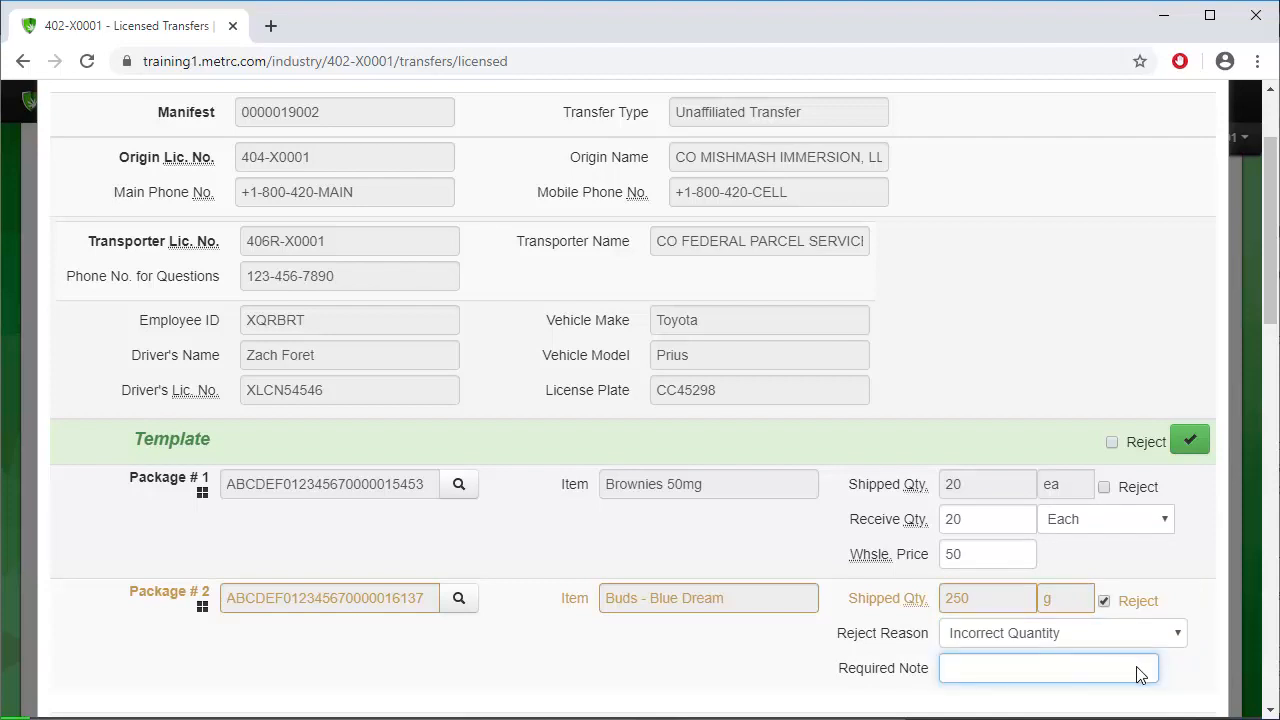
pyautogui.write('227 grams not 250 grams')
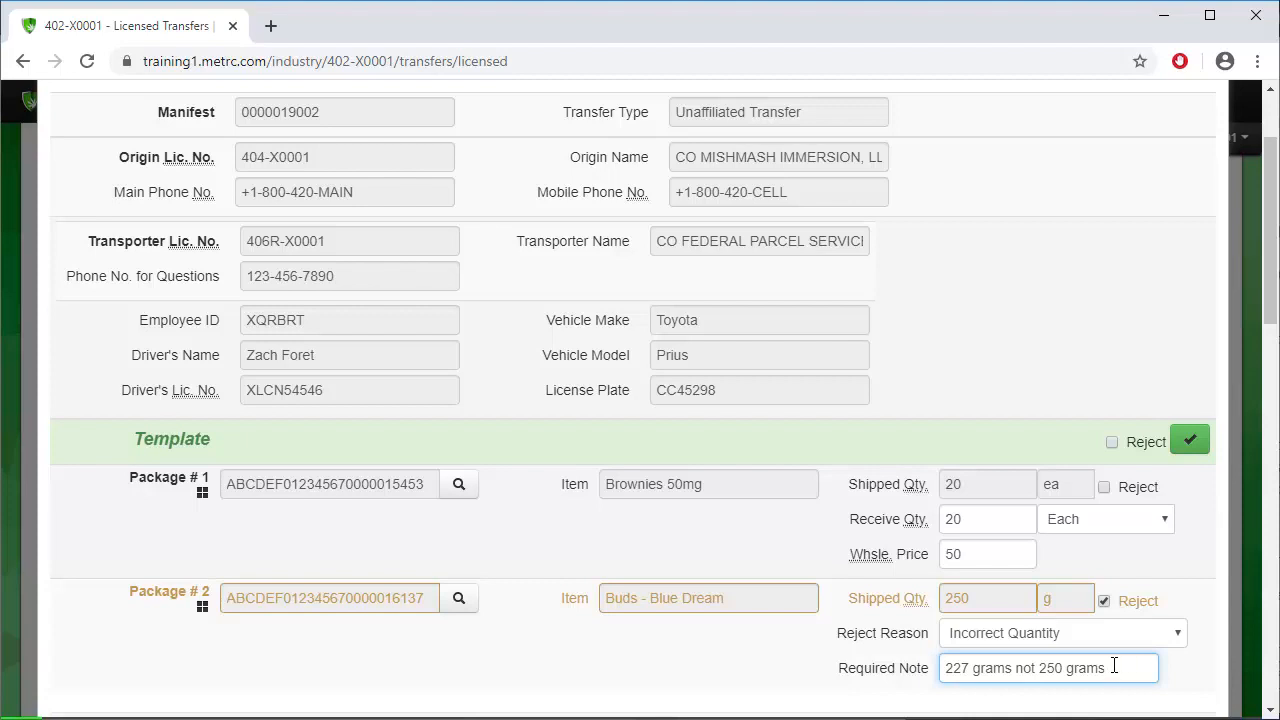
# Step: Confirm the 20 Brownies 50mg receive quantity and submit with Receive Transfer
pyautogui.click(988, 520)
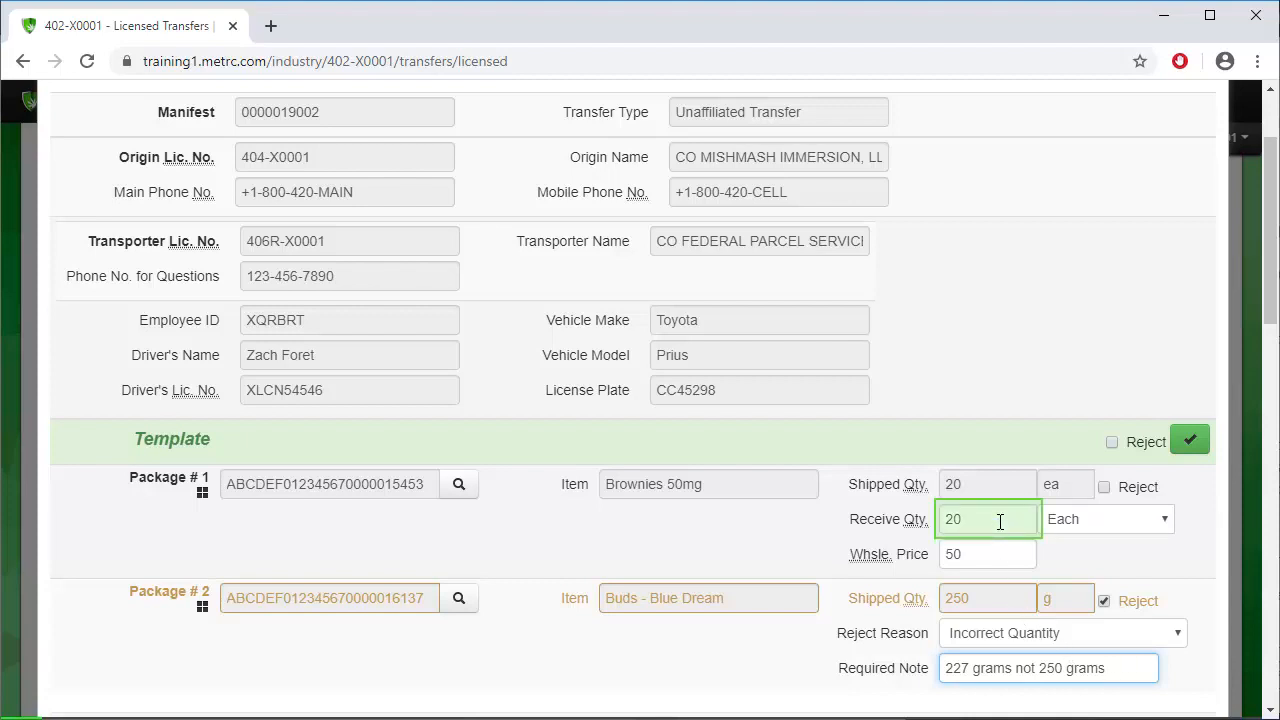
pyautogui.scroll(-3)
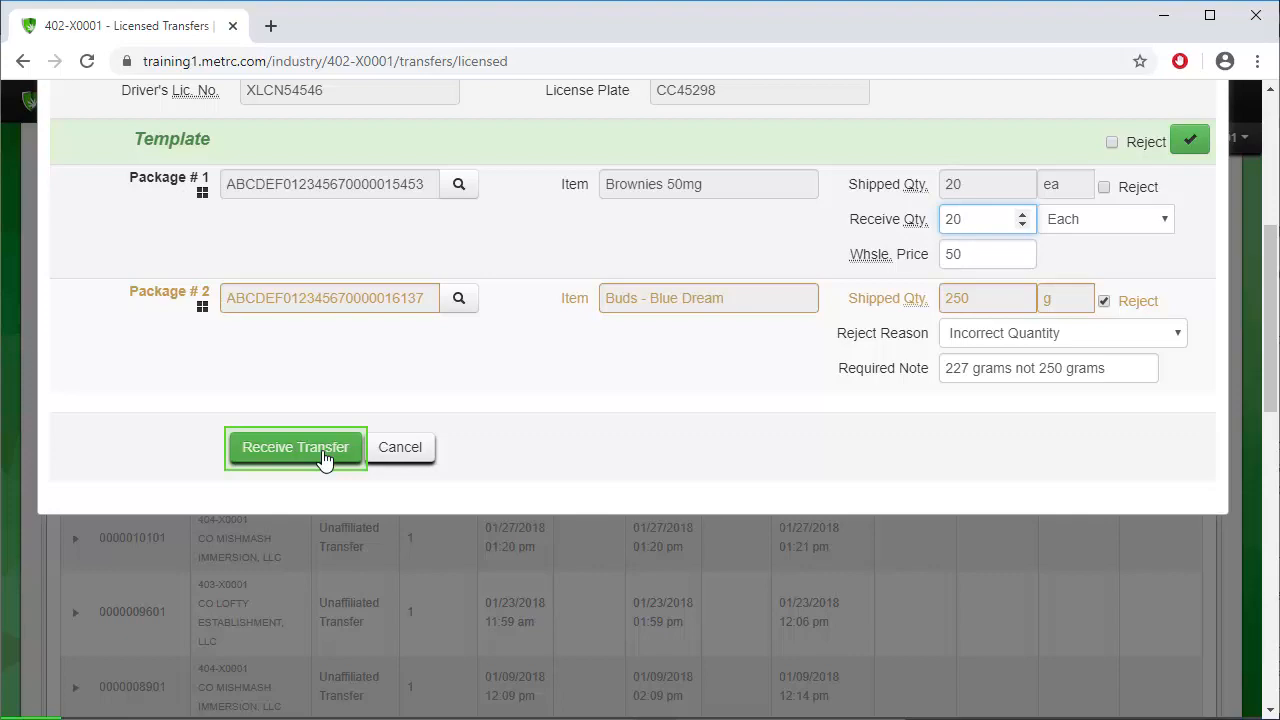
pyautogui.click(296, 448)
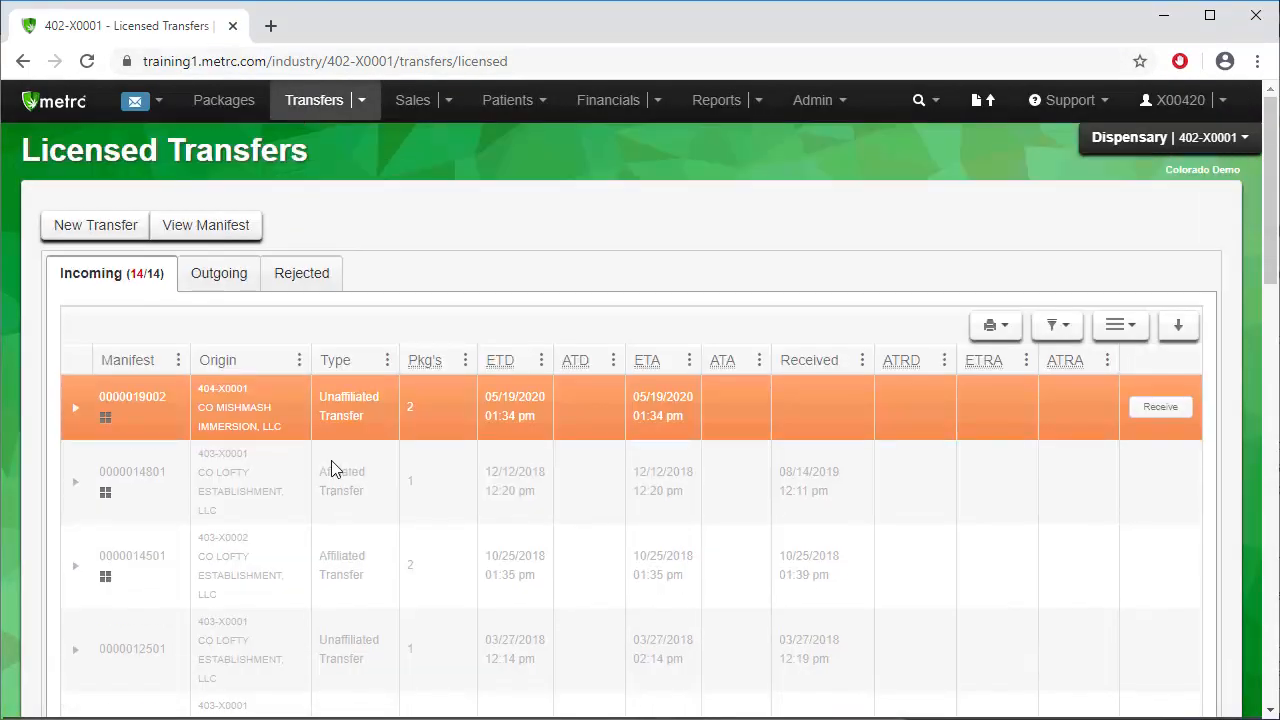